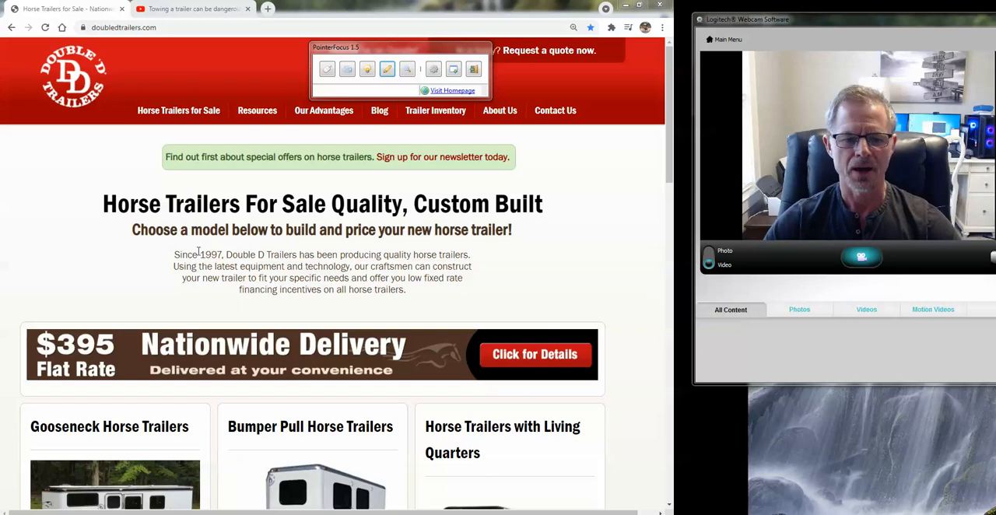
Step: Go from the home page through Blog to the Resources > Articles listing of horse trailer topics
click(257, 109)
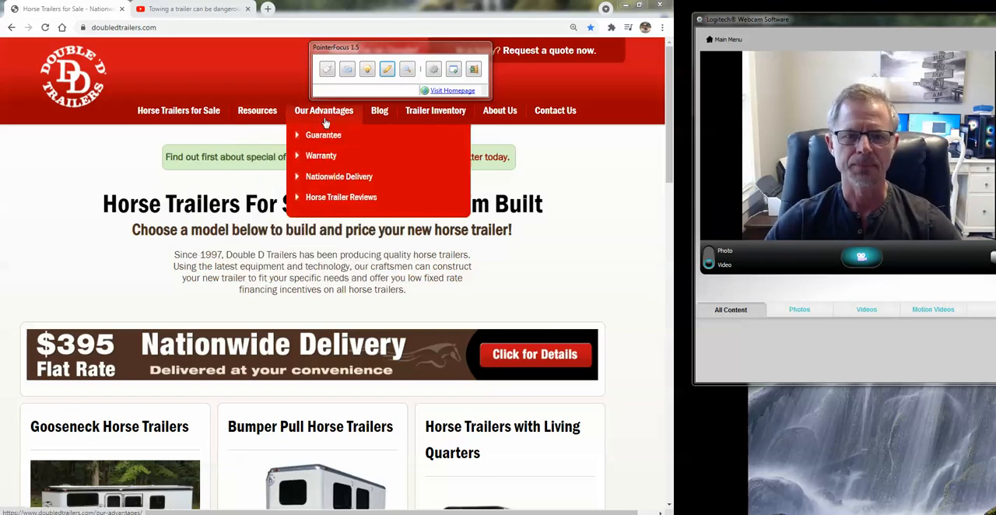
click(379, 109)
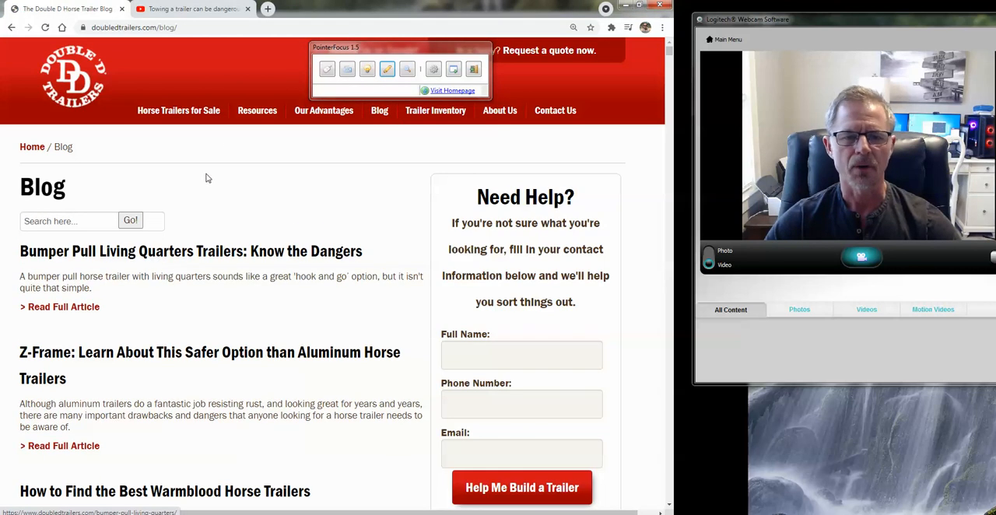
click(257, 109)
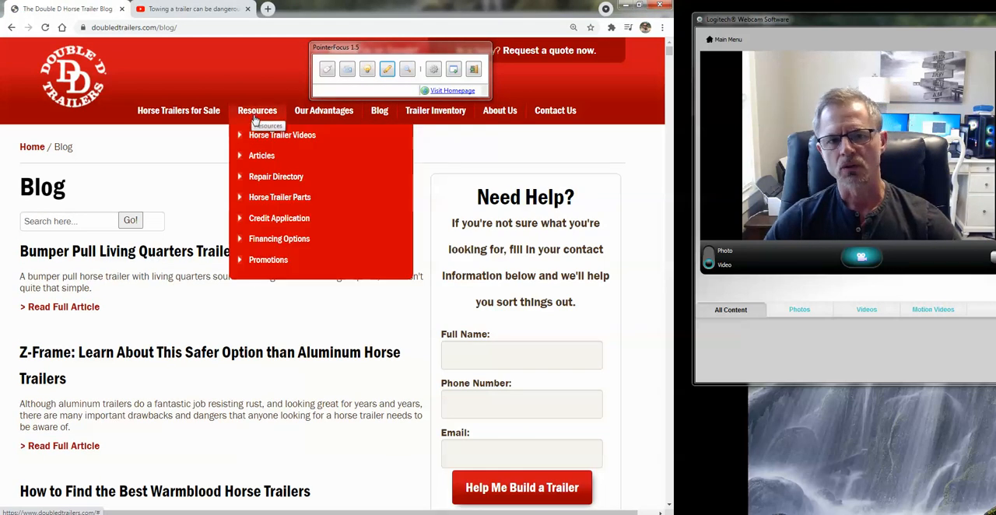
click(261, 156)
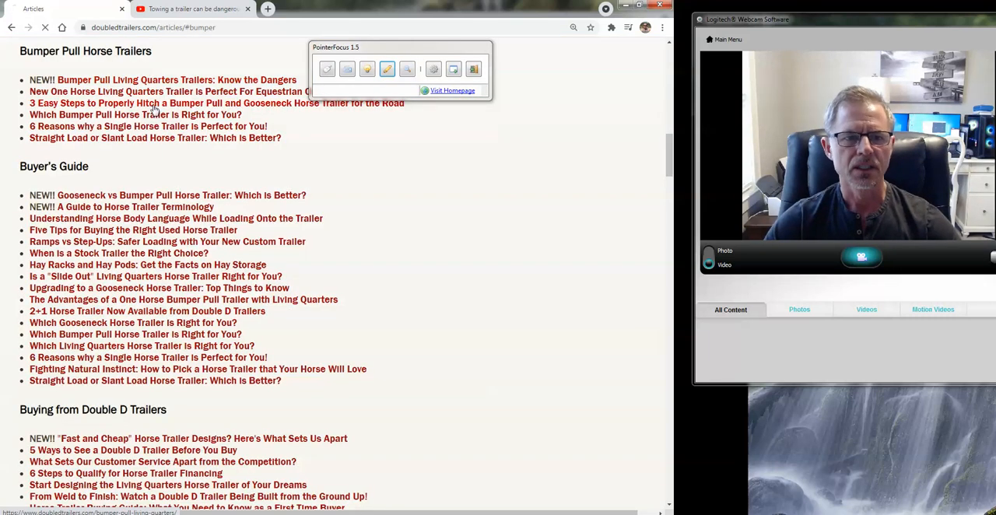
Step: Open 'Bumper Pull Living Quarters Trailers: Know the Dangers' and read down through its table of contents
click(174, 79)
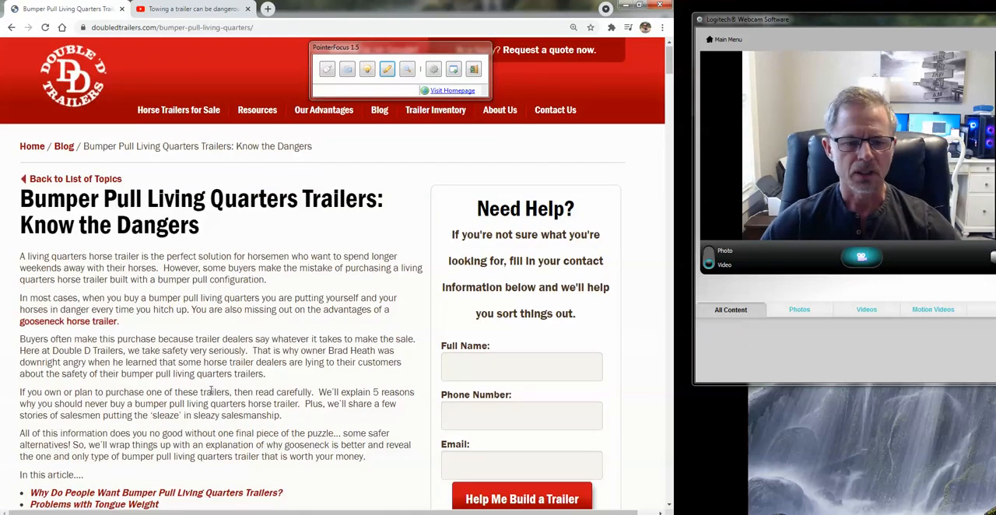
scroll(down, 3)
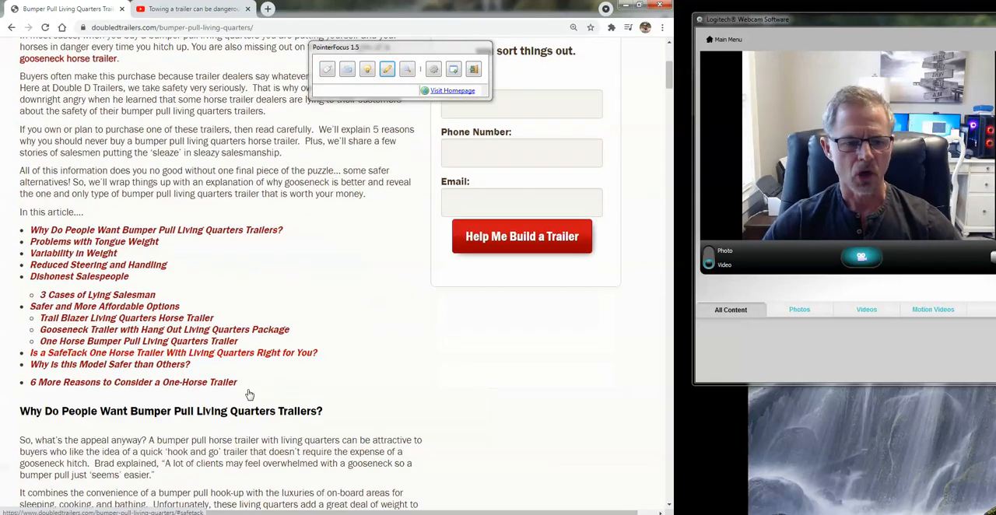
scroll(down, 3)
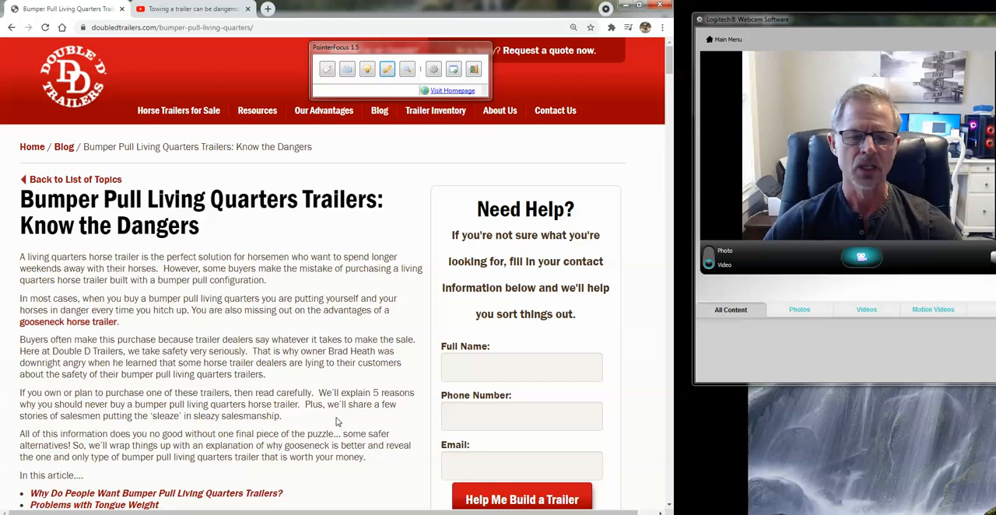
scroll(down, 3)
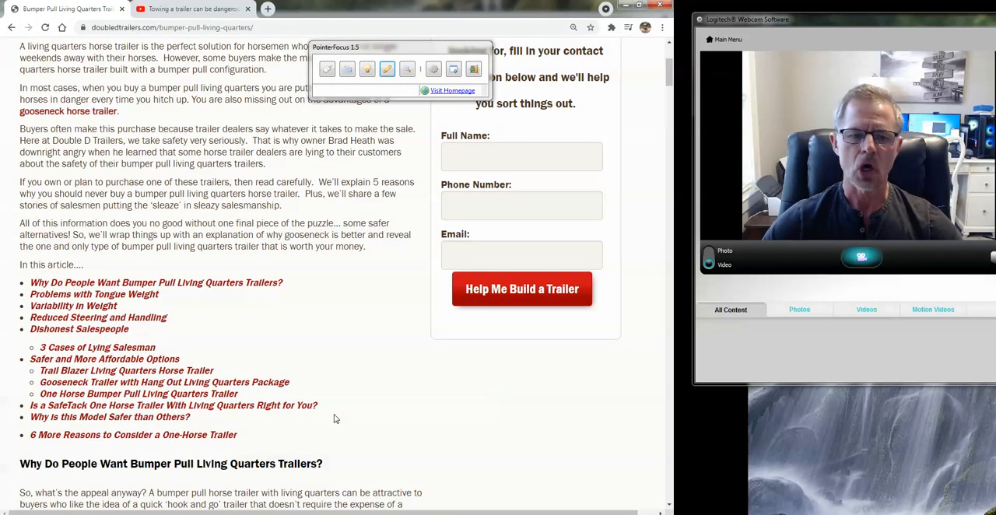
scroll(down, 3)
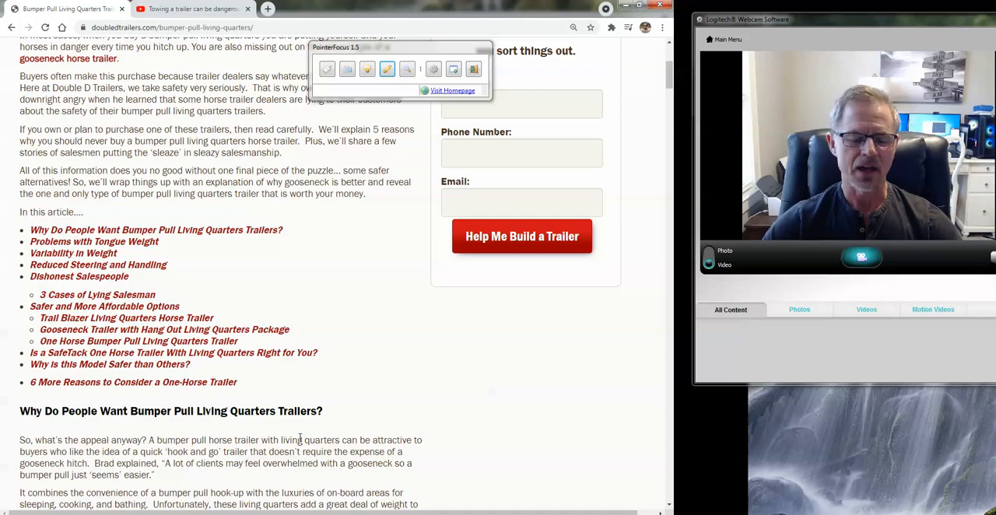
scroll(down, 3)
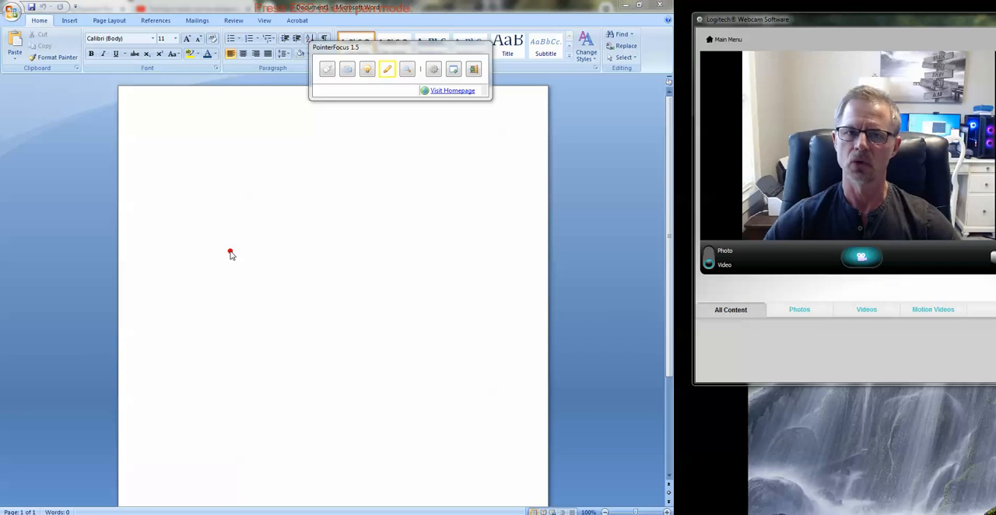
mouse_move(196, 187)
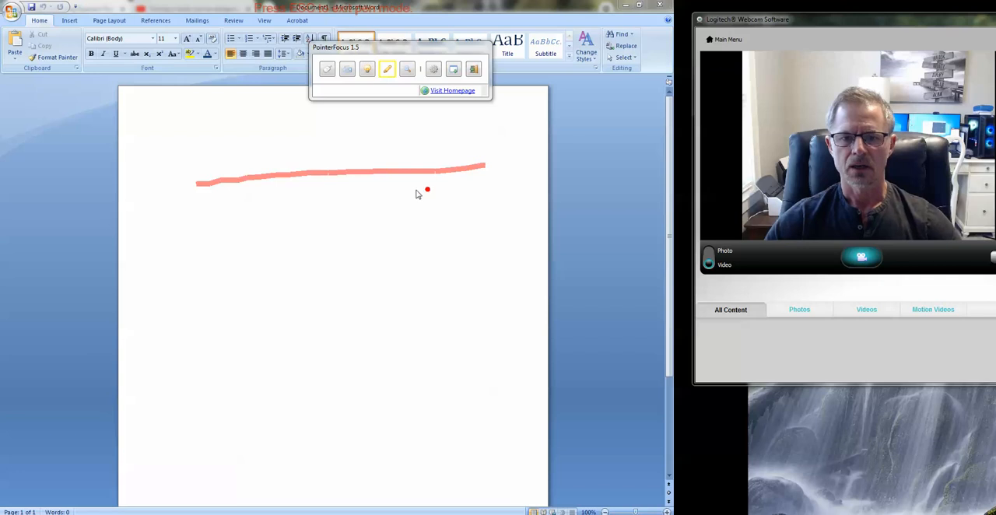
Step: Pen-sketch two wheels under a ground line, X marks above them, and a box for the trailer body
drag(427, 189, 452, 186)
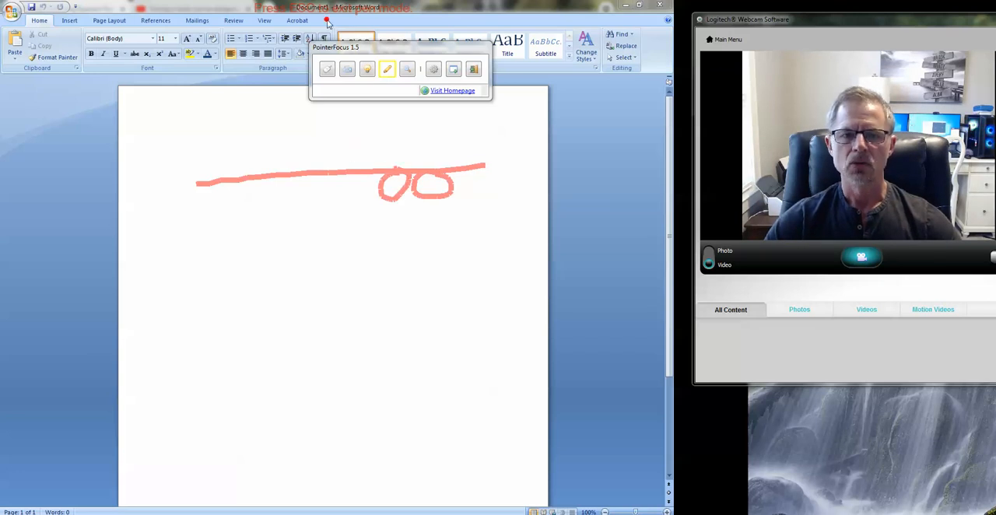
mouse_move(202, 186)
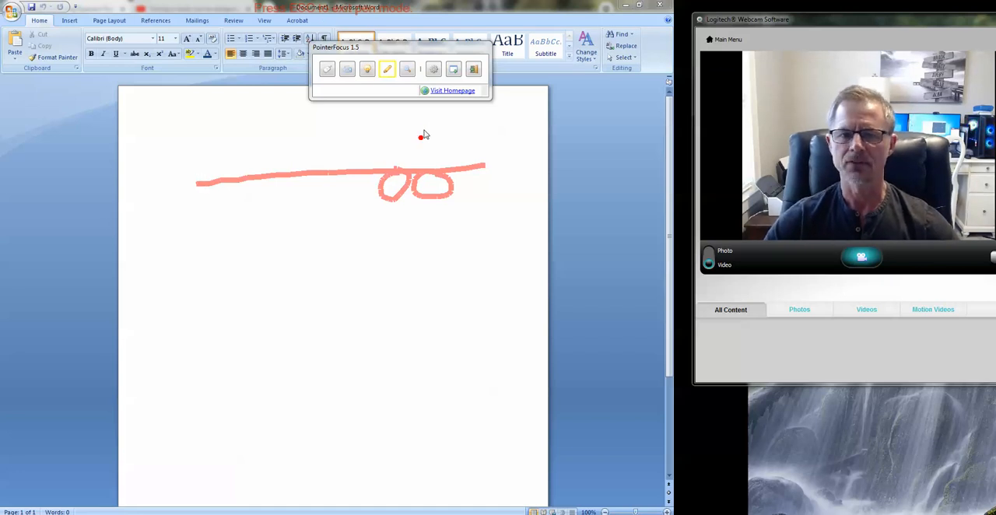
drag(427, 122, 426, 153)
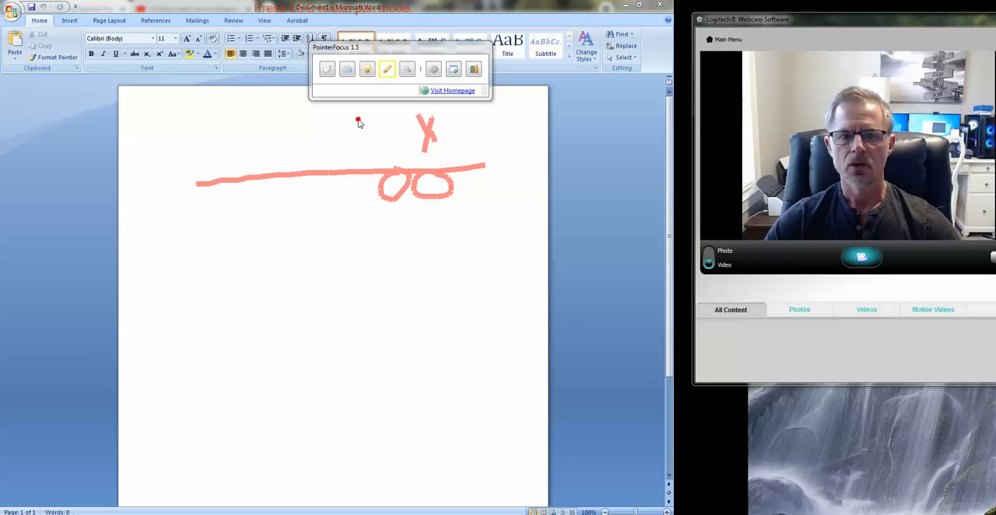
drag(361, 121, 386, 163)
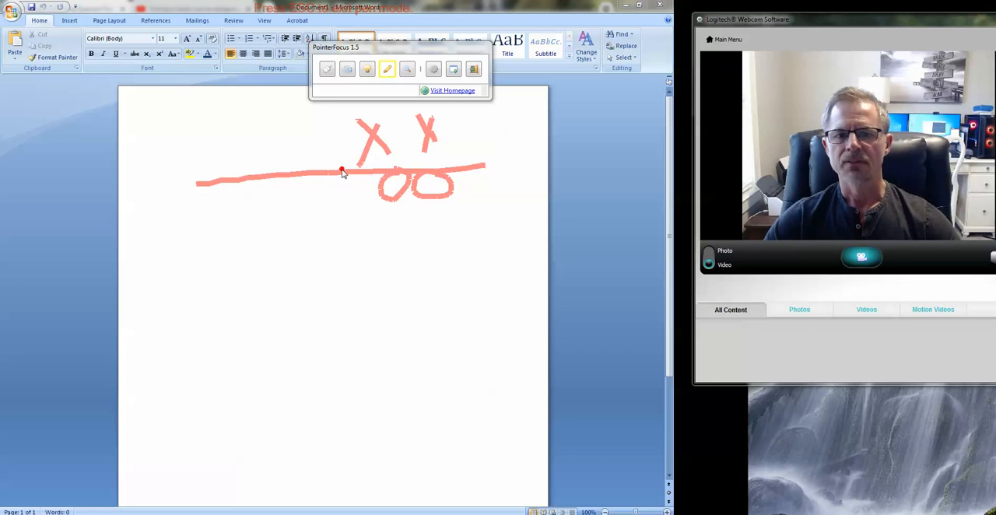
drag(342, 171, 190, 124)
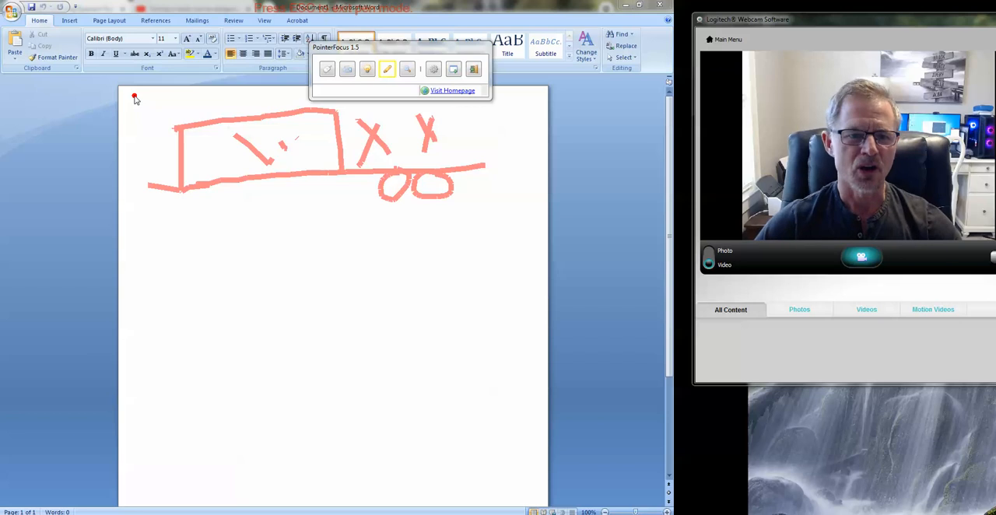
drag(134, 97, 128, 205)
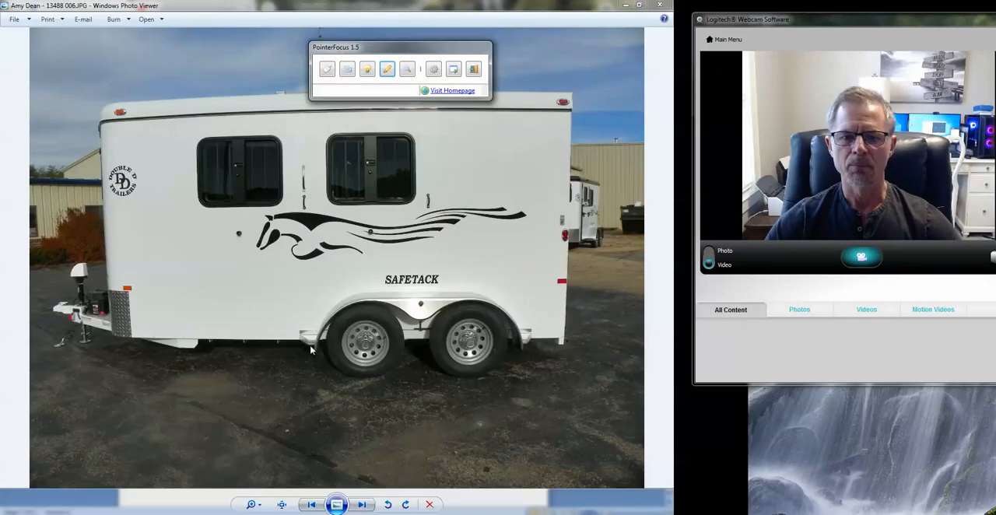
Step: Mark a line from the rear window to the axle and cross out the front window, then clear the marks
click(386, 69)
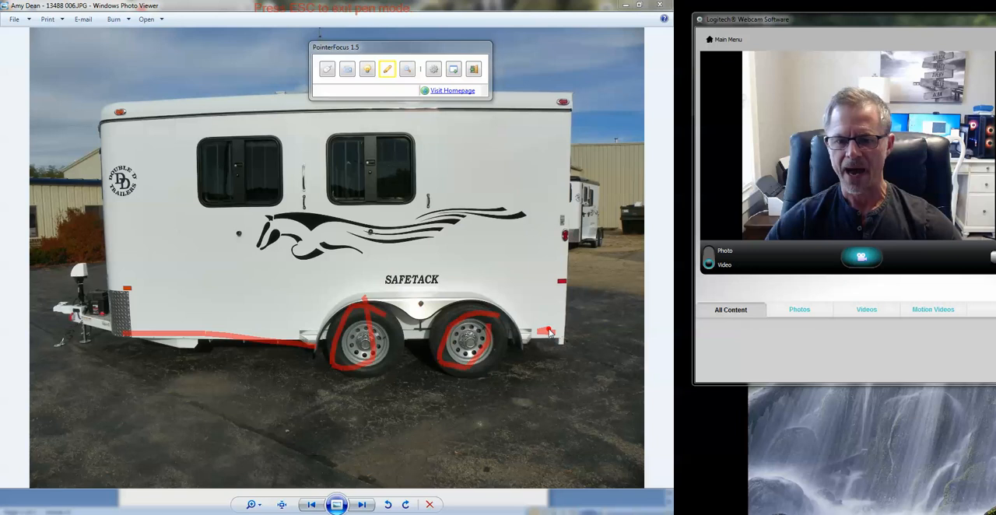
drag(389, 128, 350, 183)
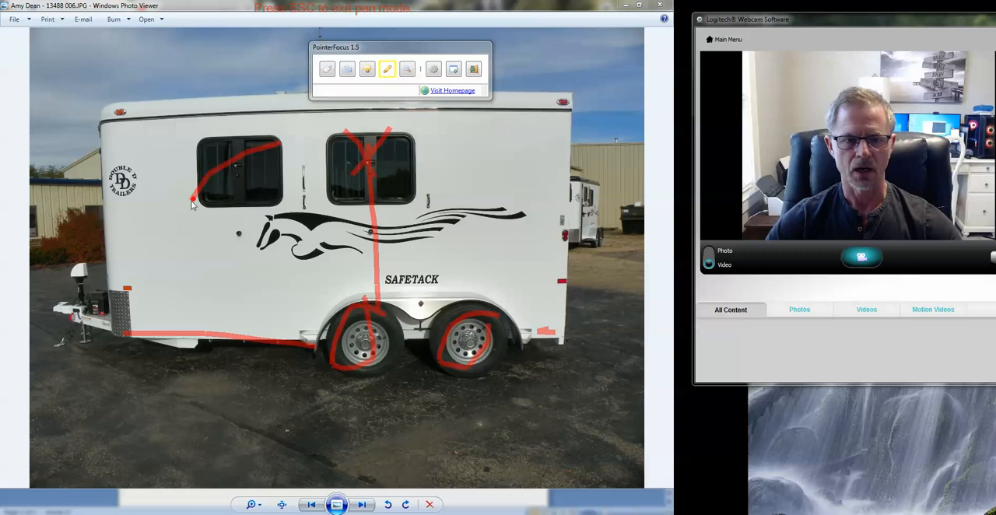
drag(210, 121, 236, 299)
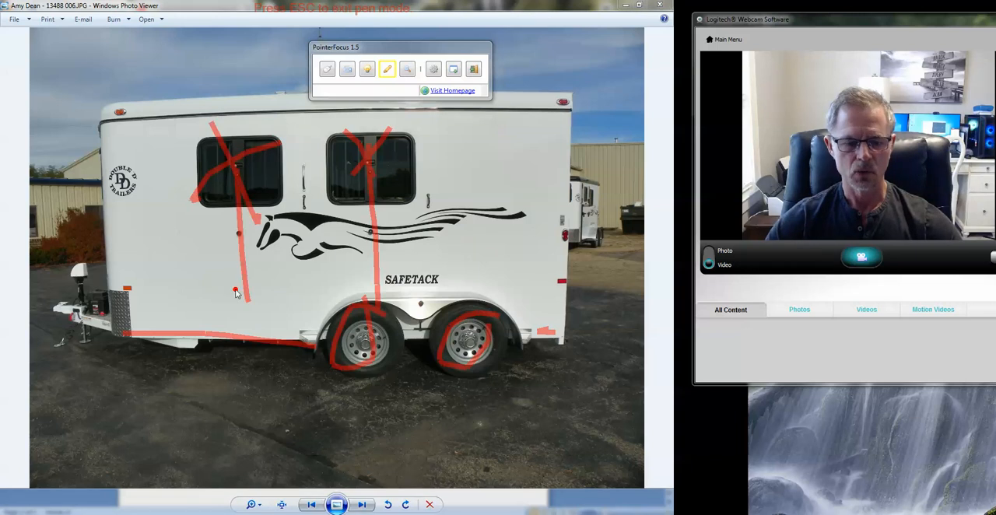
click(408, 68)
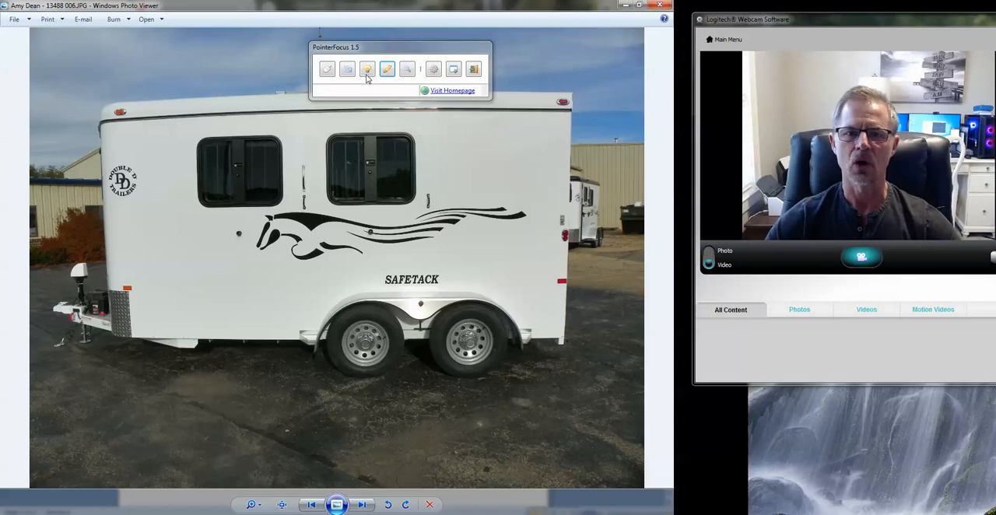
Step: Draw an upward arrow at the trailer's front and a downward arrow at its rear
click(386, 69)
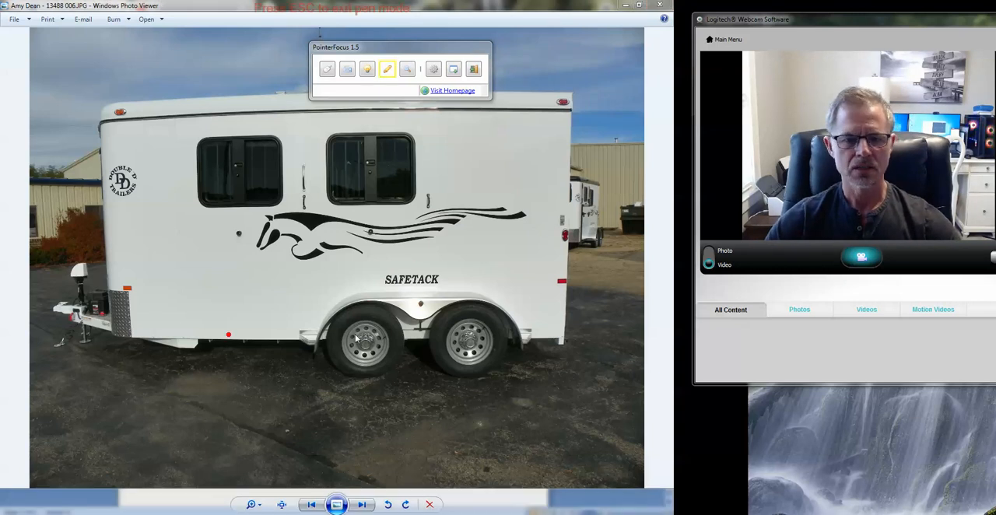
drag(553, 183, 559, 355)
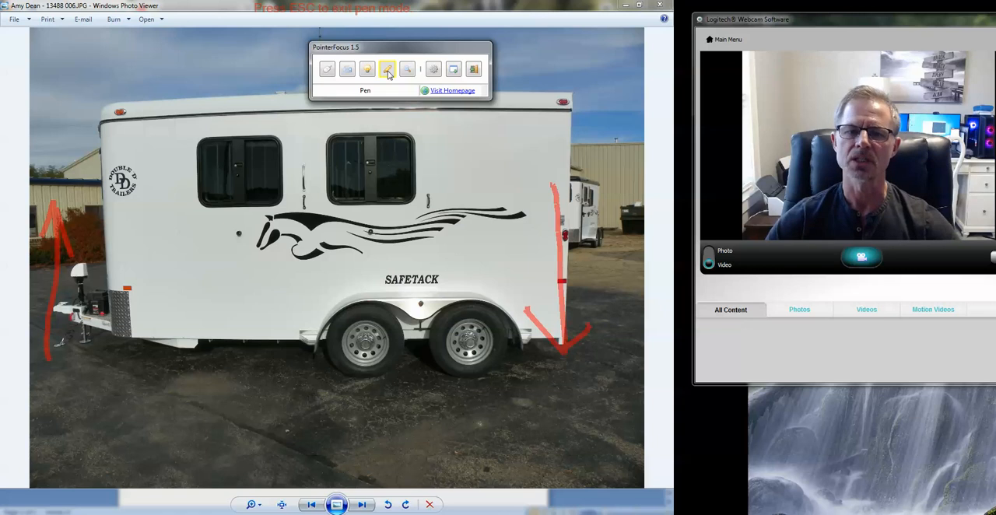
click(386, 68)
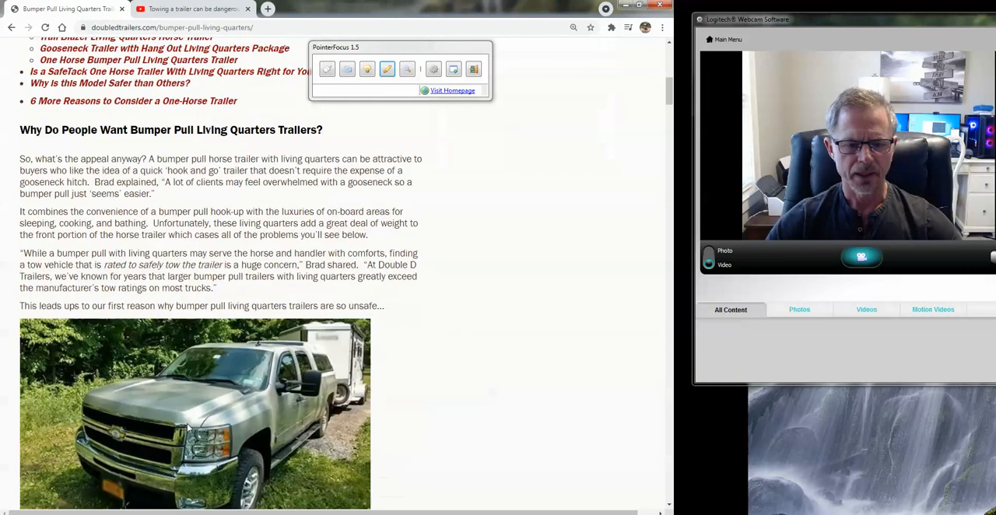
Step: Scroll the article to the dangerous tongue weight image and tongue weight calculator section
scroll(down, 3)
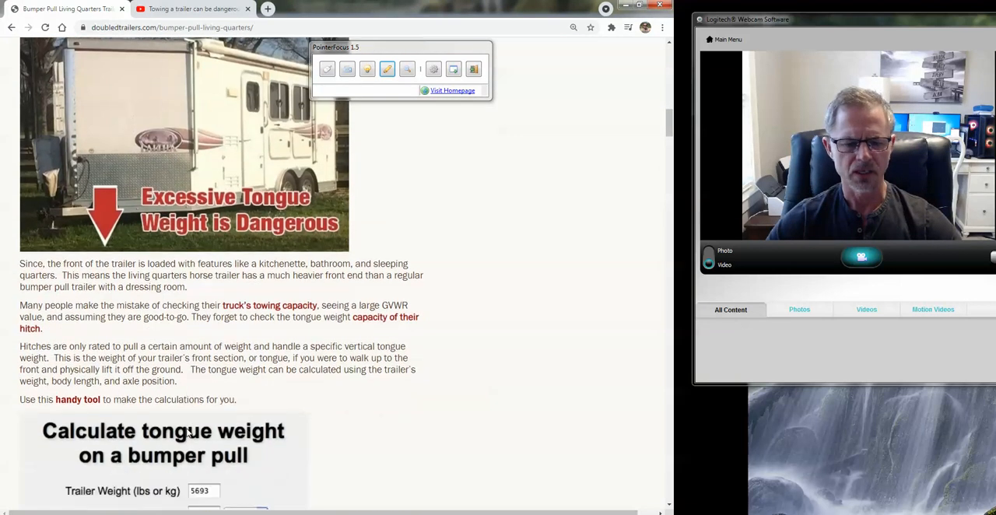
scroll(down, 3)
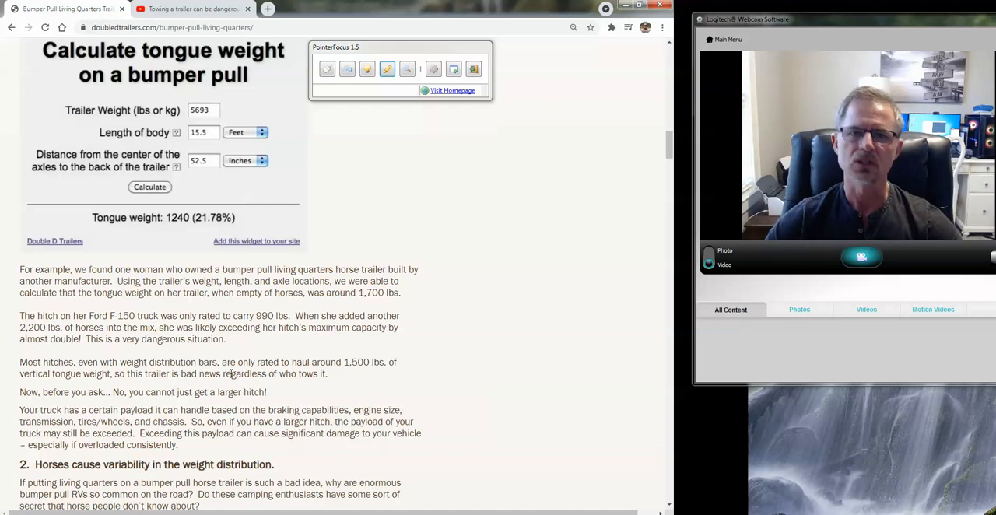
scroll(down, 3)
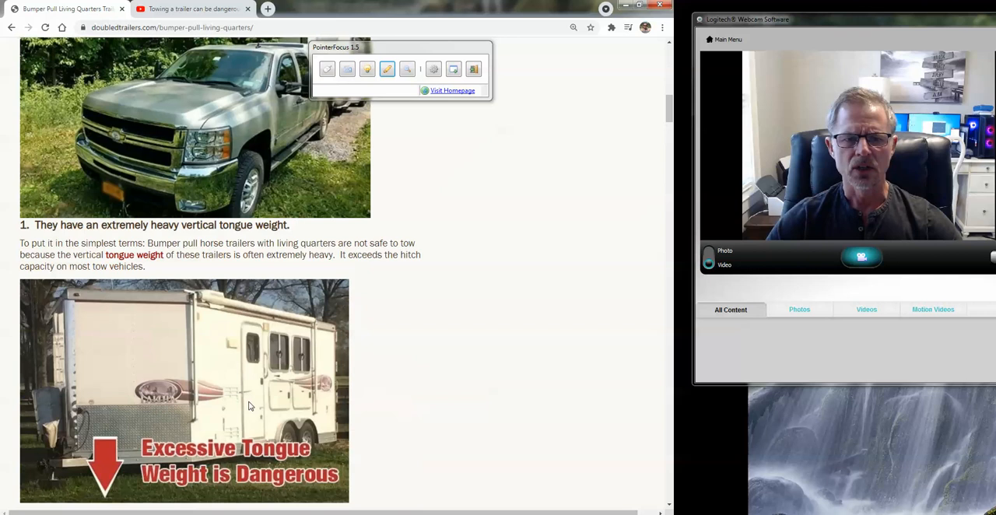
scroll(up, 3)
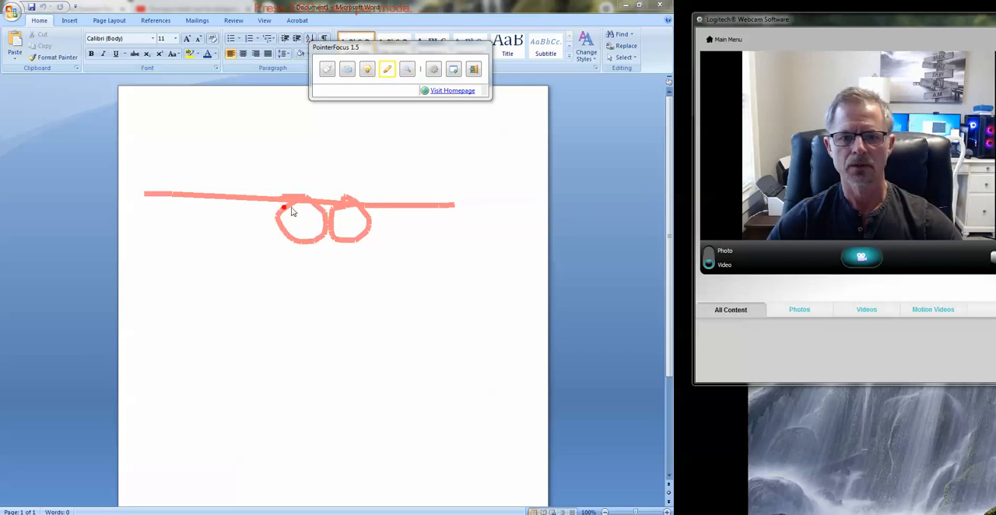
Step: Add X marks over the sketched wheels, then redraw the ground line across the page
drag(366, 194, 412, 152)
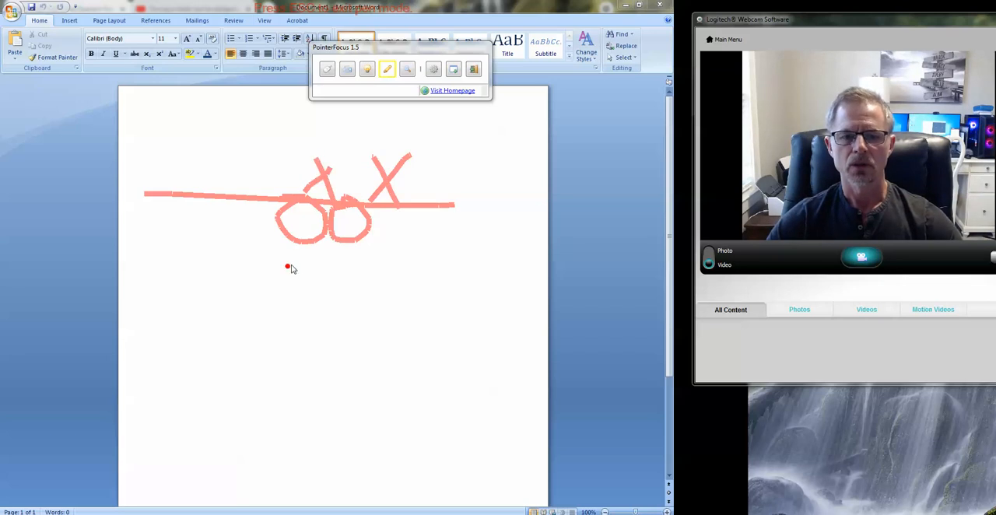
mouse_move(325, 159)
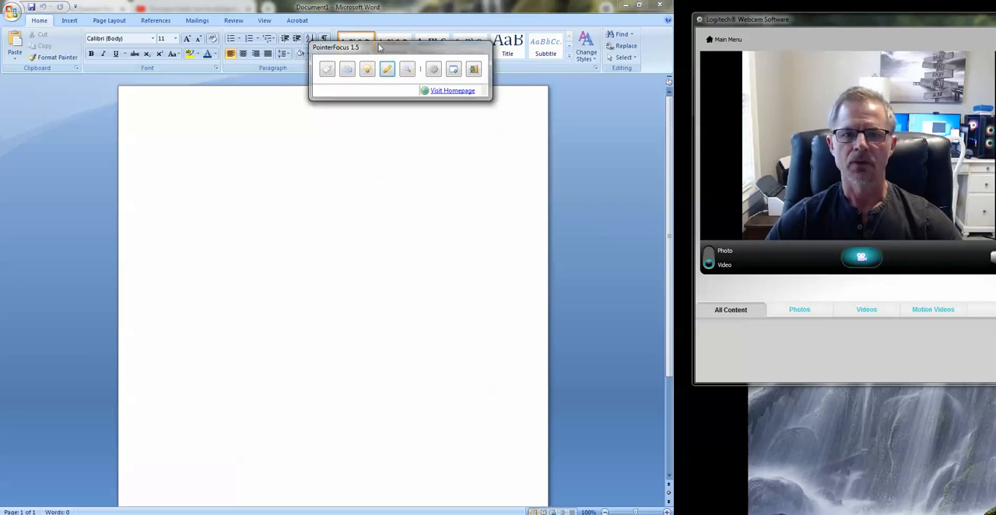
drag(193, 203, 423, 193)
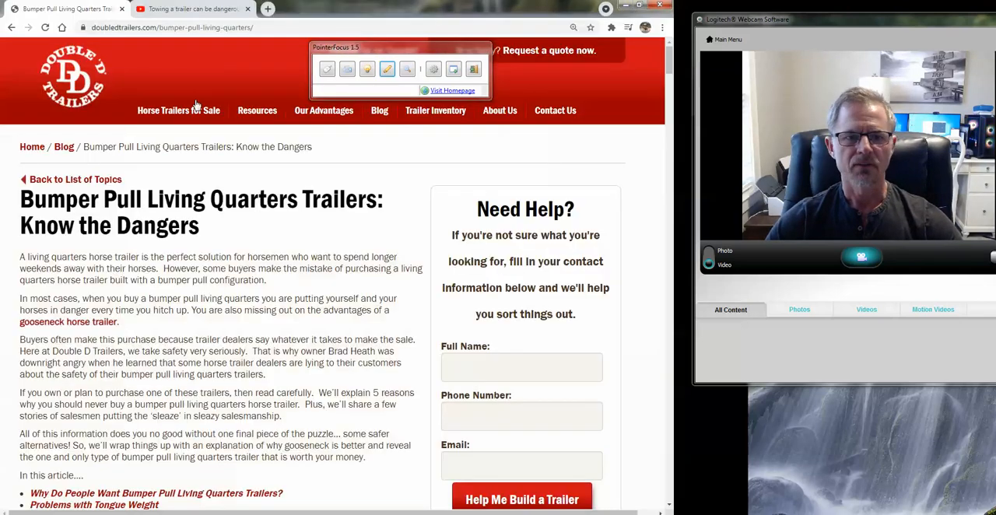
Step: Switch to the YouTube 'Towing a trailer can be dangerous' weight distribution video tab
click(190, 9)
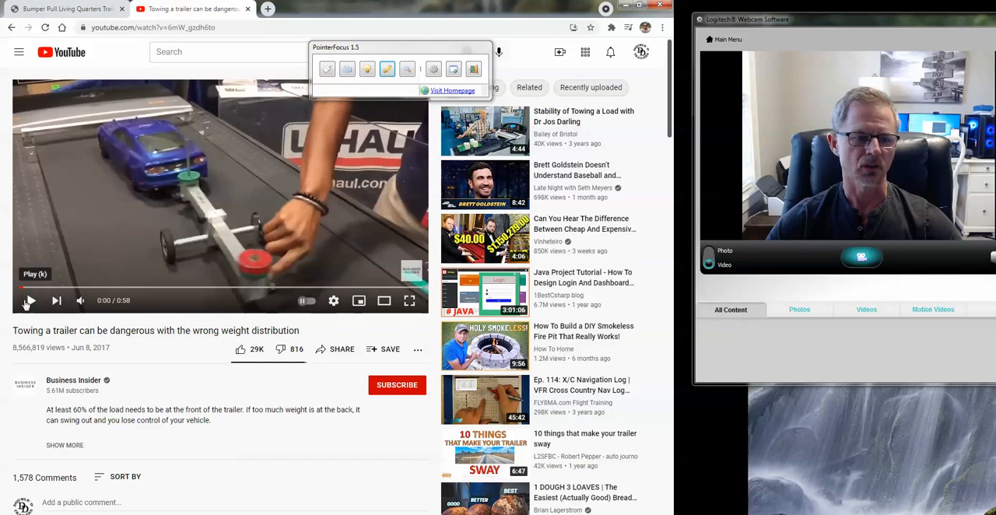
Step: Play the towing weight distribution video, then leave the full-screen view
click(409, 300)
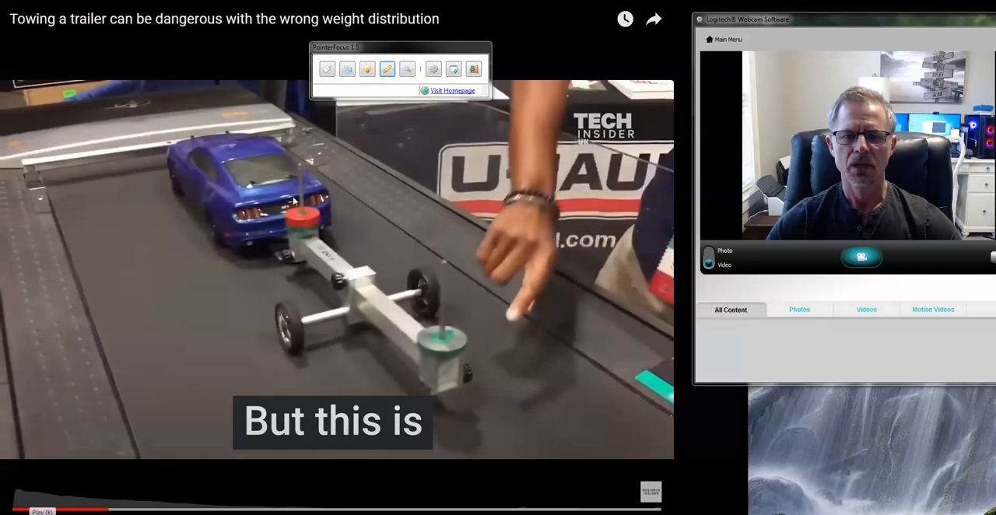
click(386, 68)
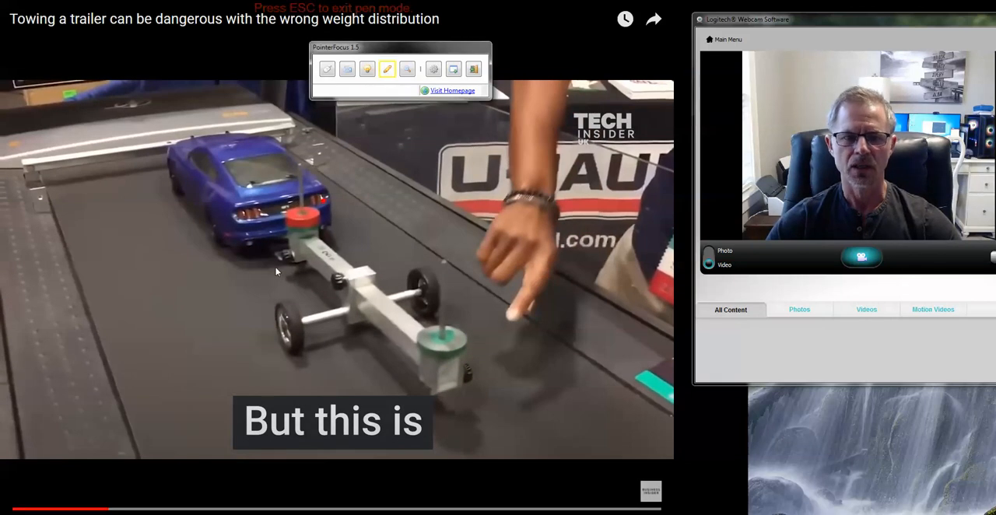
mouse_move(271, 221)
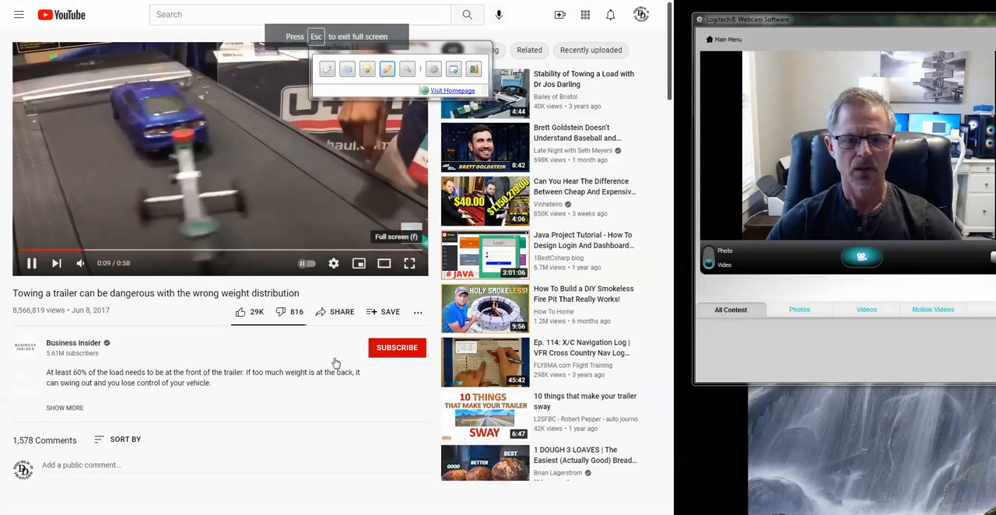
Step: Resume the towing demonstration to 0:34, then return to the Double D Trailers home page tab
click(409, 263)
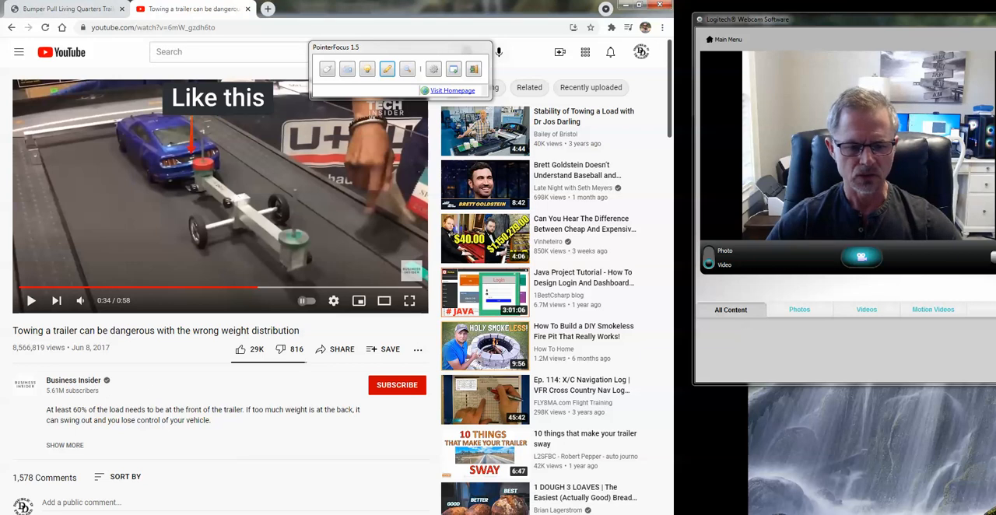
click(65, 9)
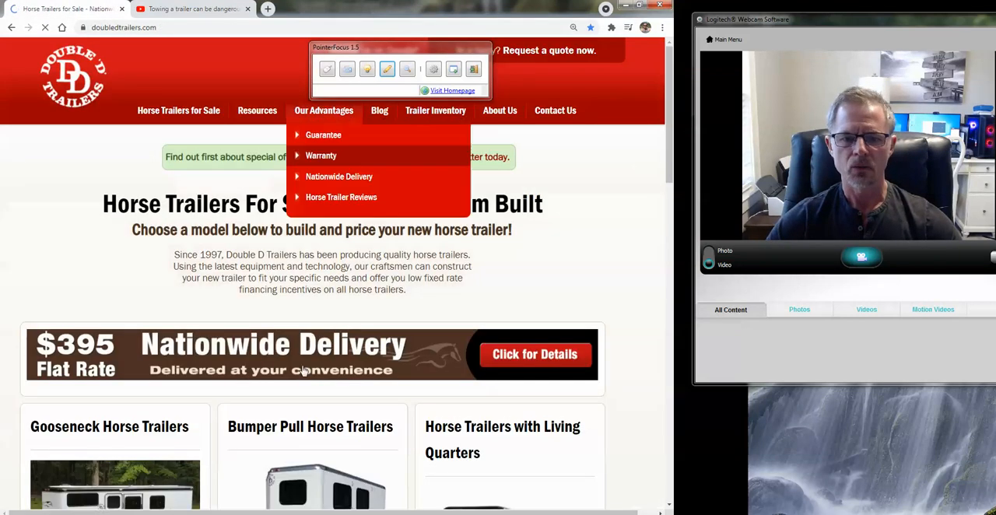
Step: Open the Bumper Pull listings, the SafeTack 1 Horse Living Quarters model page, and its floorplan PDF
click(310, 426)
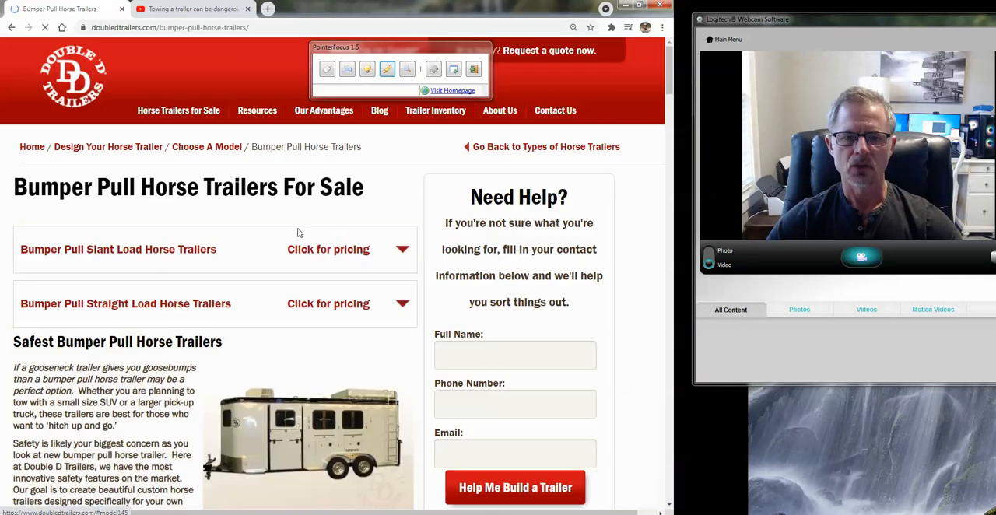
scroll(down, 3)
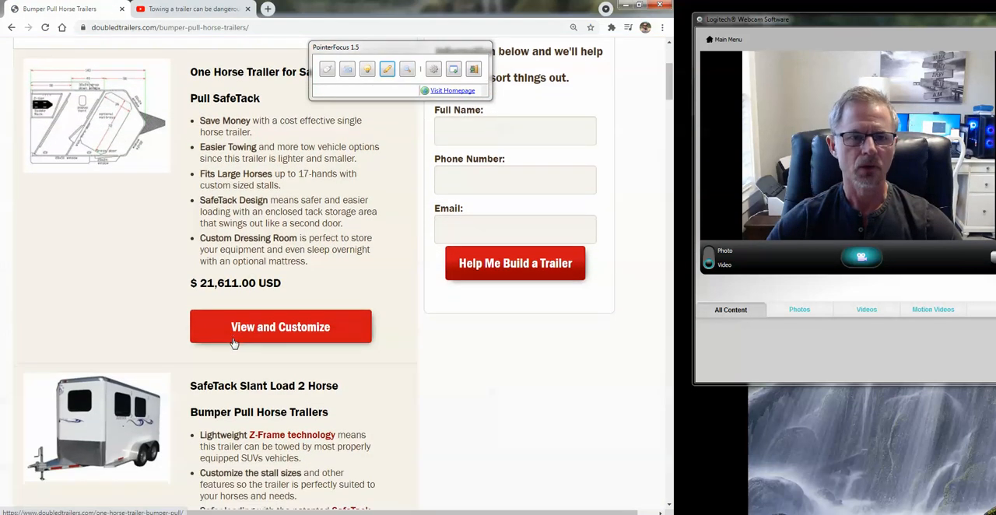
scroll(down, 3)
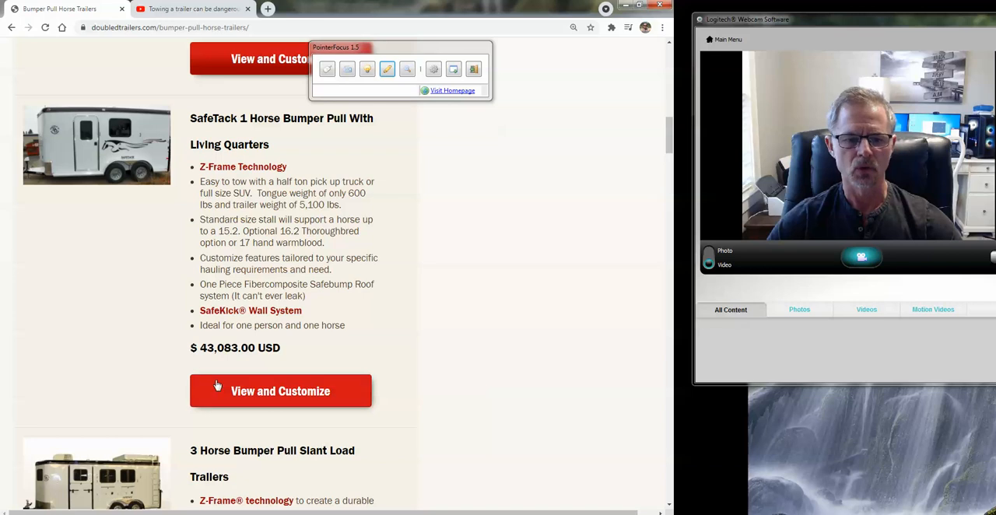
click(280, 391)
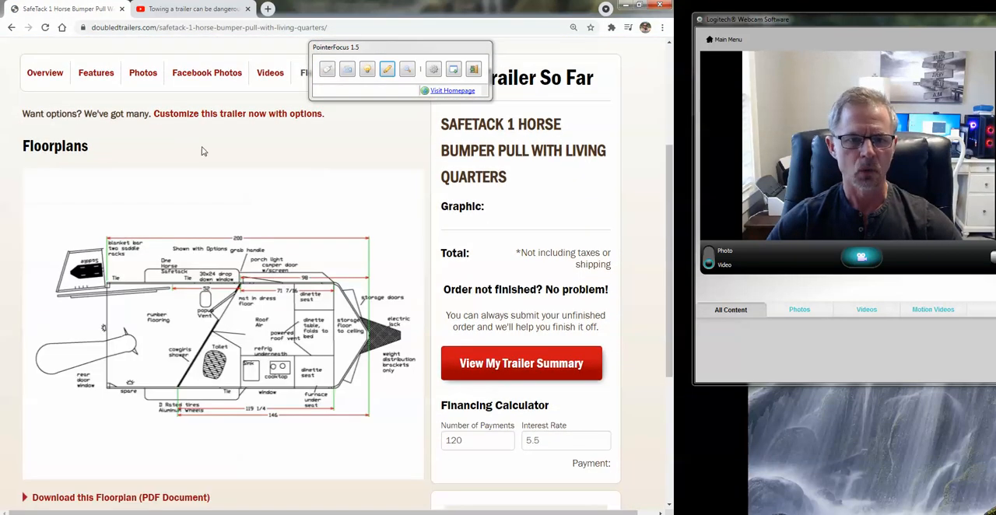
click(121, 498)
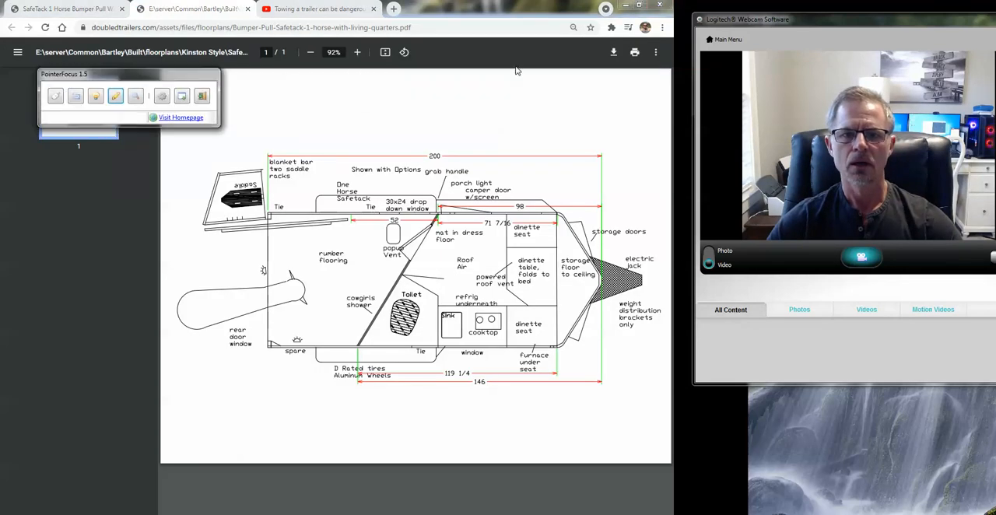
Step: At 100% zoom, trace the diagonal stall wall and scribble over the flooring area in red pen
click(358, 53)
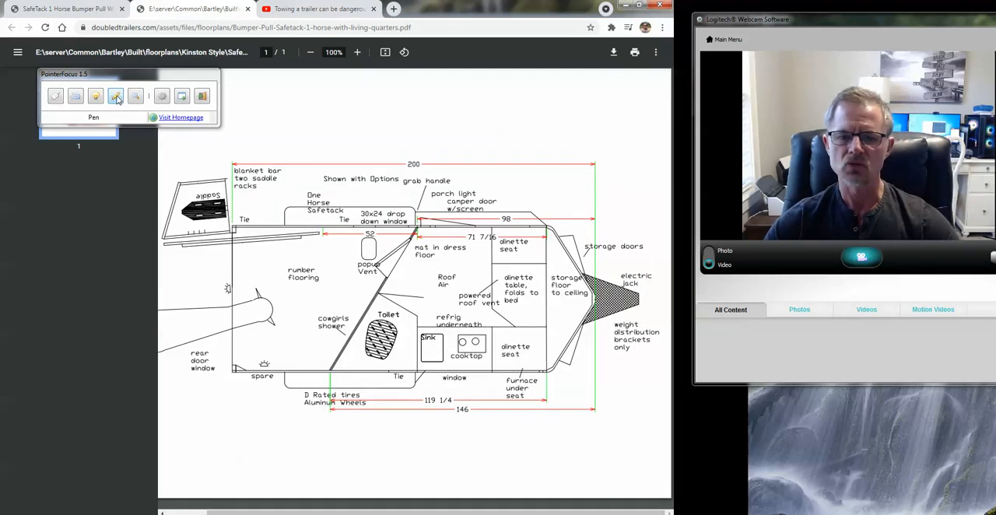
click(115, 96)
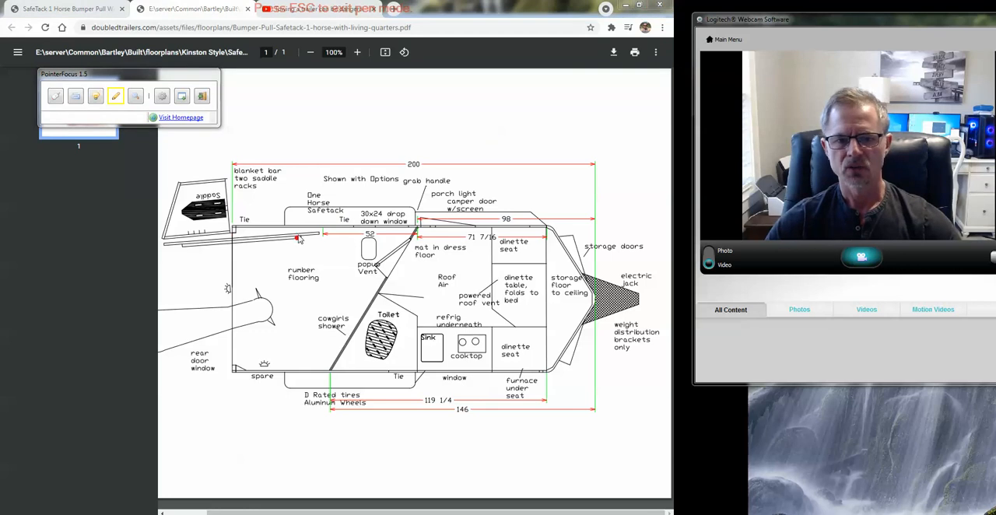
drag(323, 230, 298, 269)
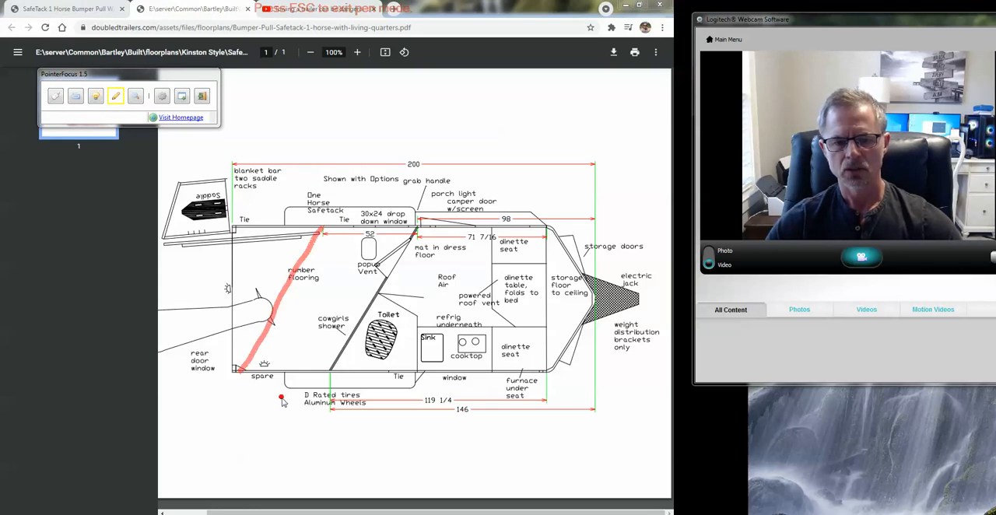
mouse_move(355, 240)
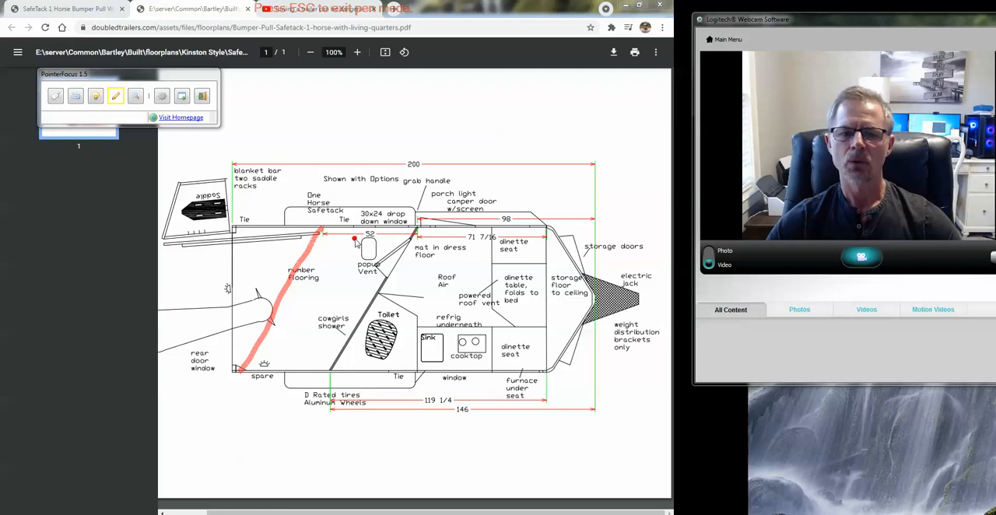
drag(355, 243, 311, 345)
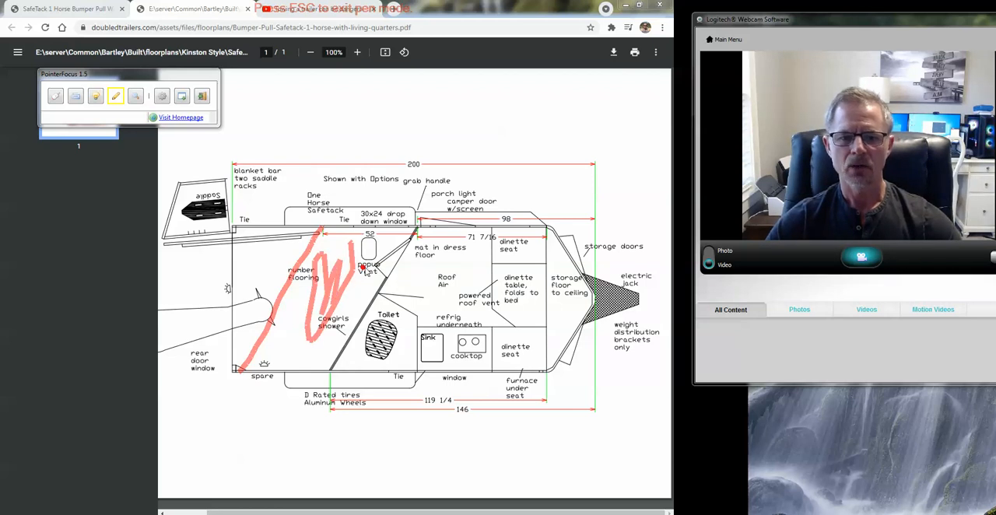
mouse_move(294, 227)
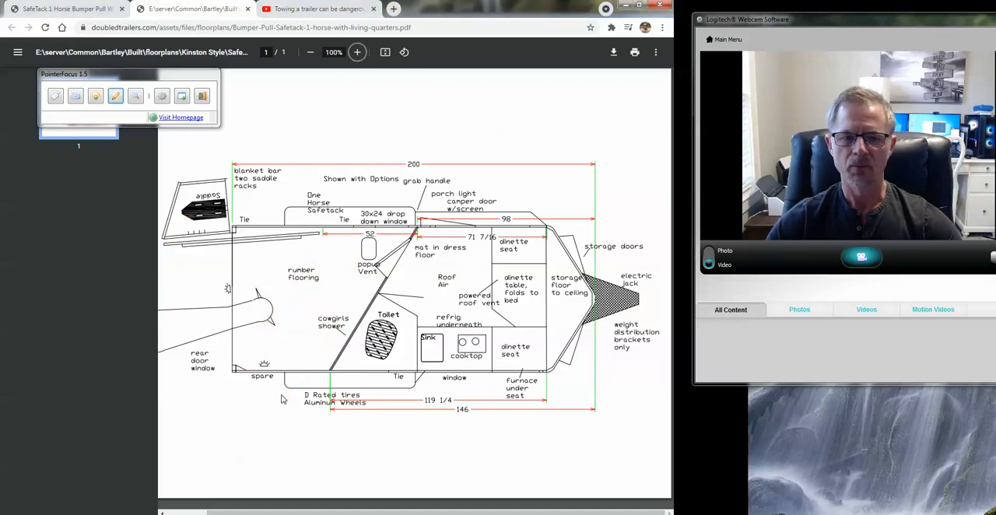
Step: Start the red pen again to cross out the fold-to-bed dinette table
click(115, 95)
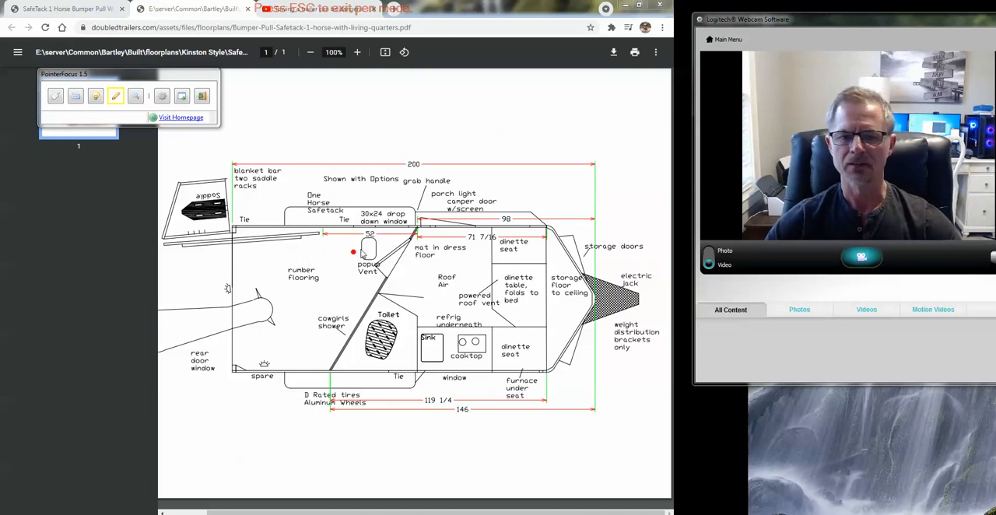
mouse_move(423, 274)
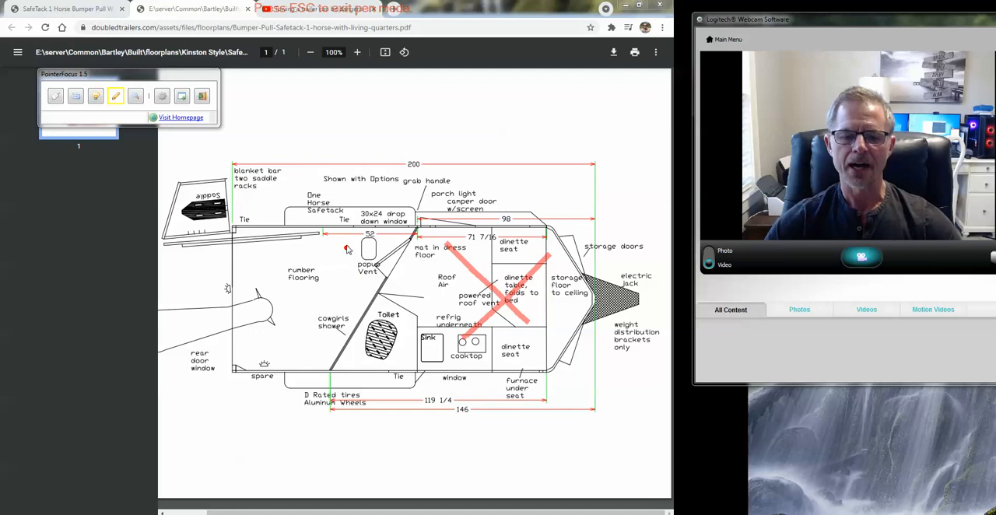
mouse_move(346, 246)
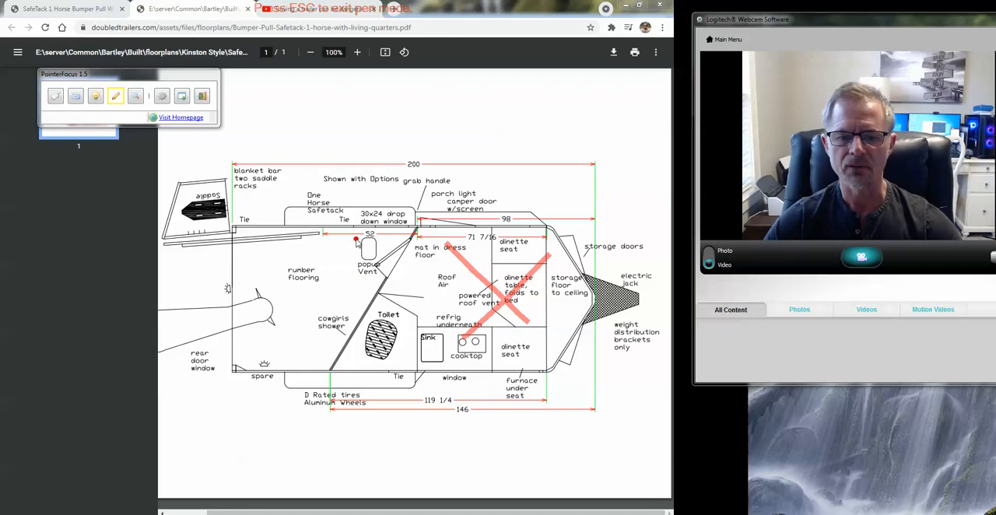
mouse_move(386, 211)
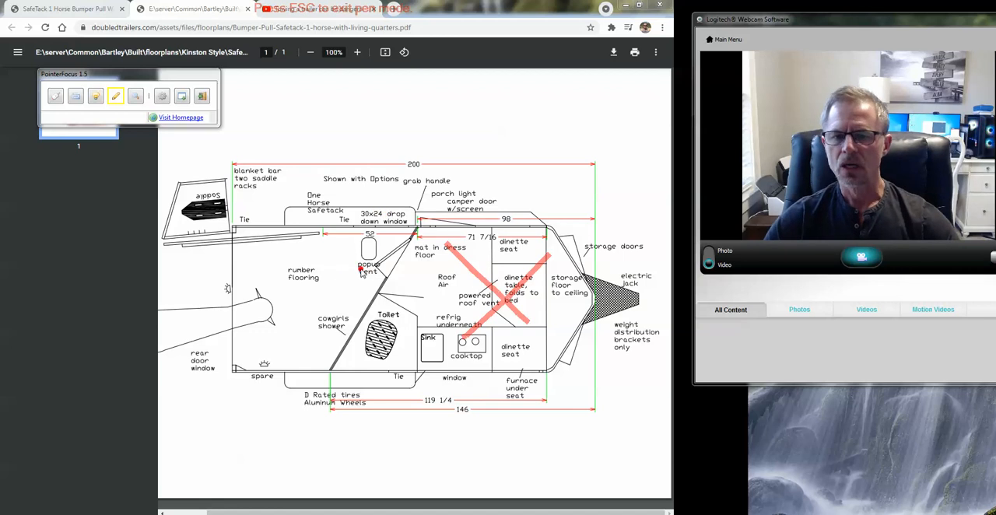
mouse_move(652, 280)
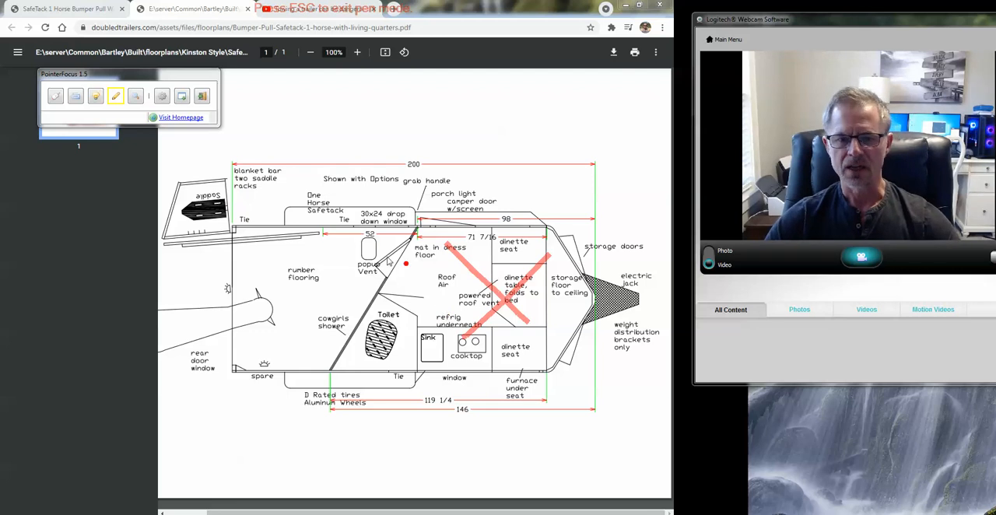
mouse_move(241, 219)
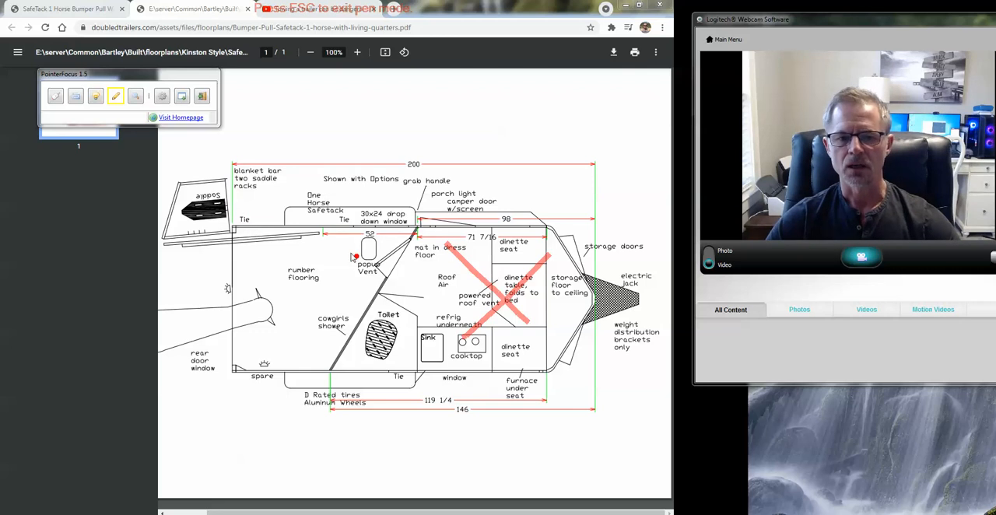
mouse_move(329, 201)
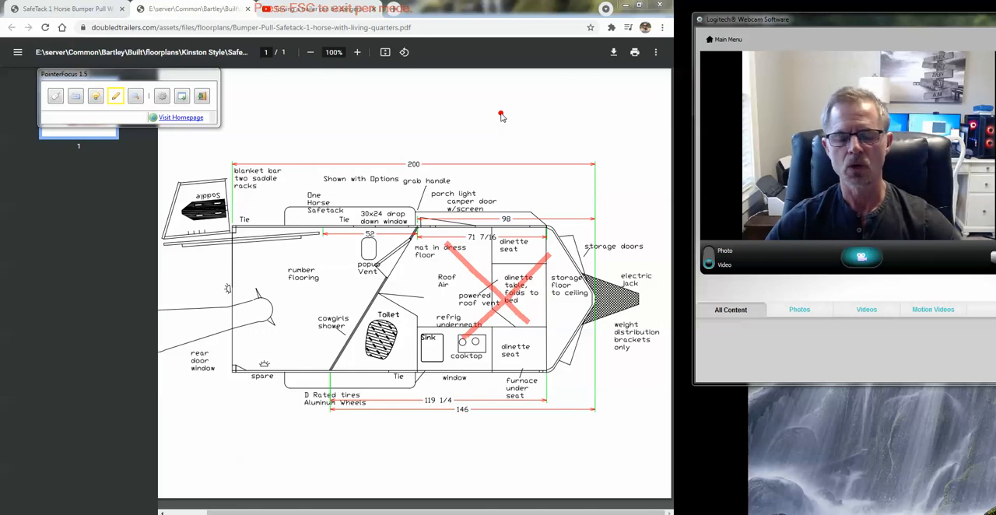
mouse_move(491, 163)
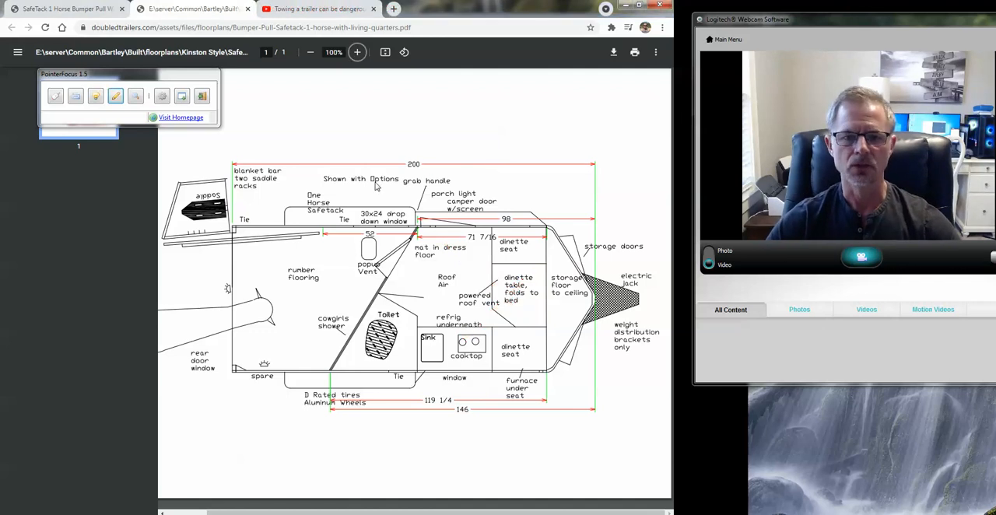
Step: Return to the Double D Trailers site and browse down the Living Quarters Horse Trailers listings
click(318, 9)
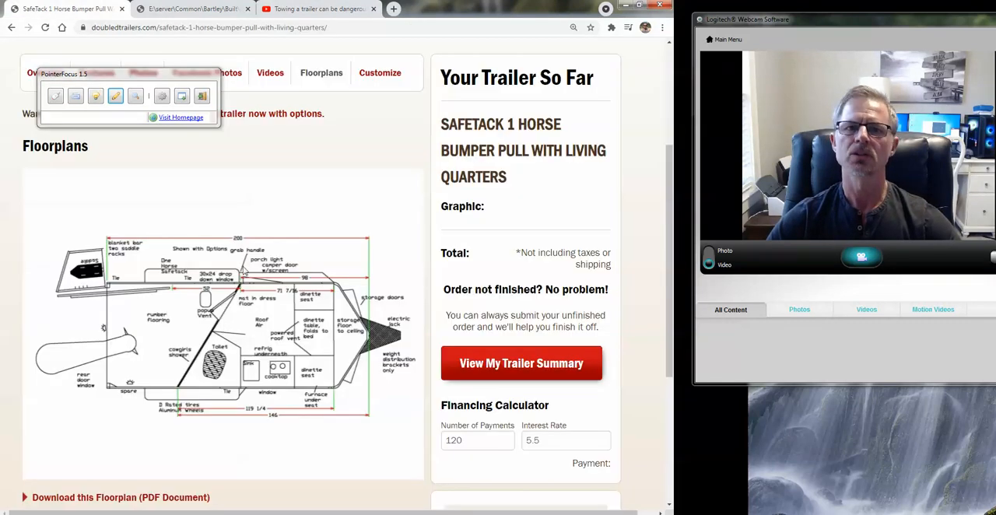
click(122, 498)
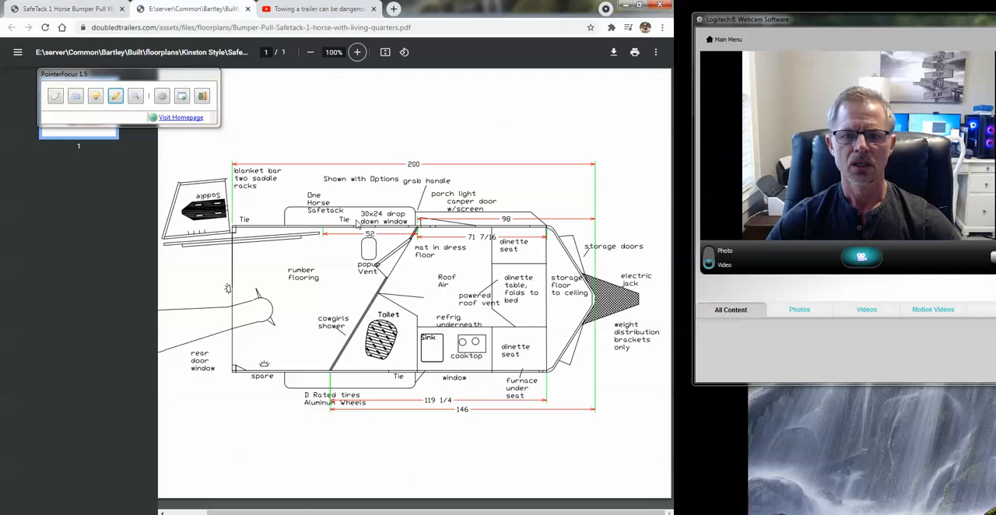
mouse_move(339, 289)
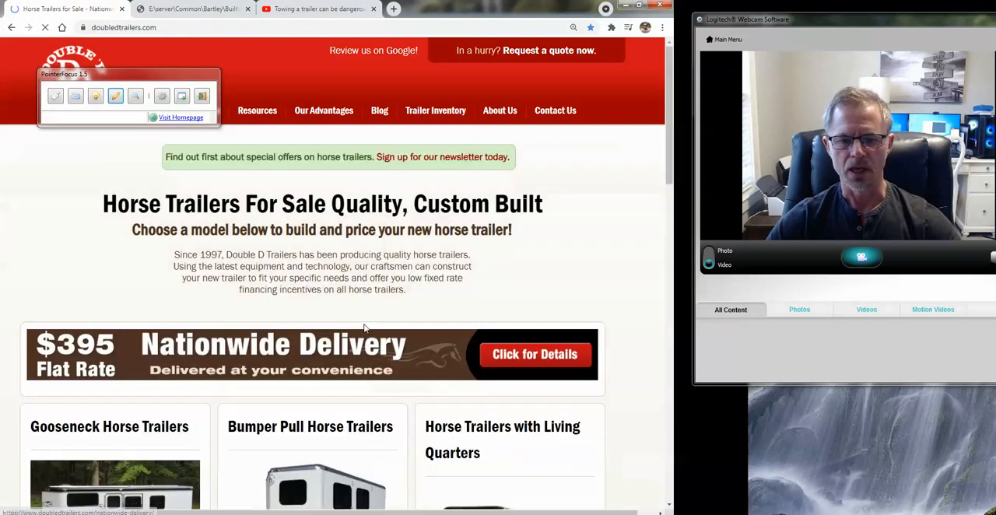
click(501, 438)
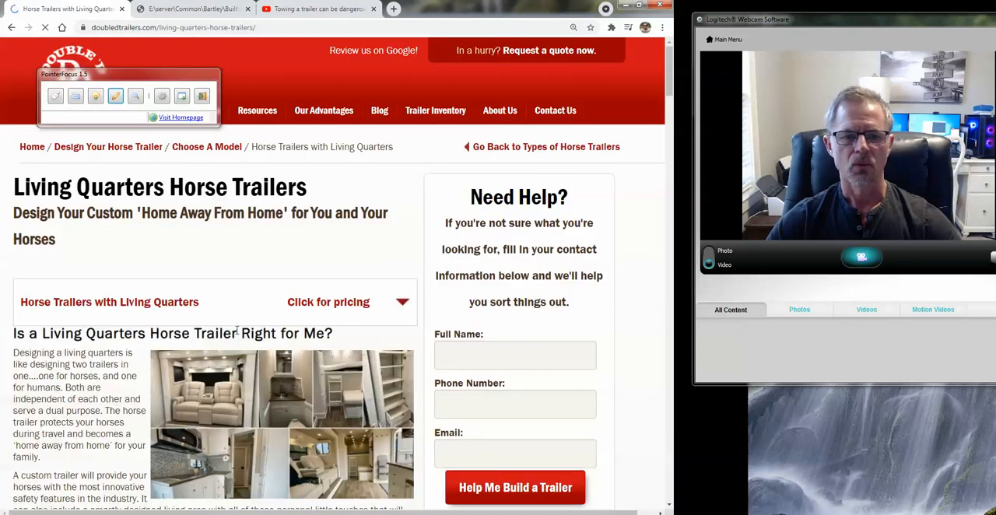
scroll(down, 3)
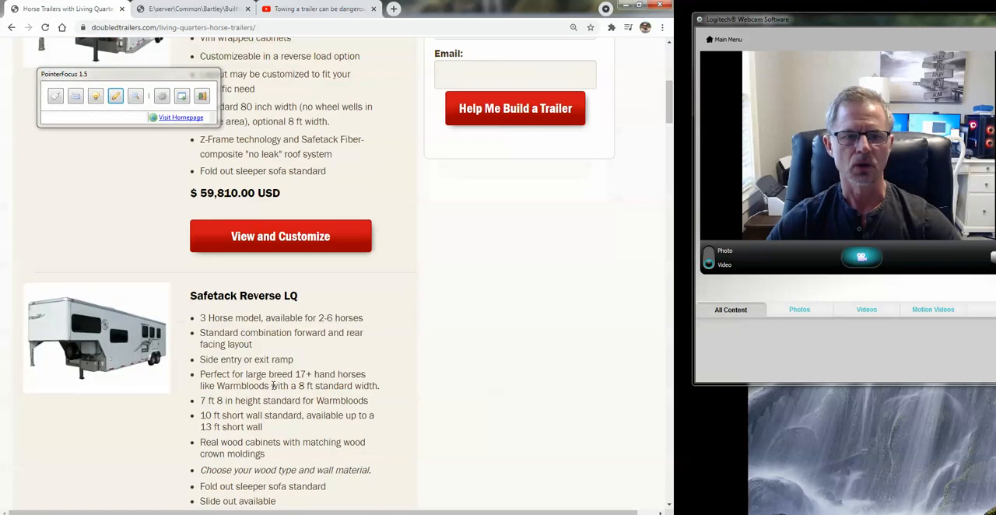